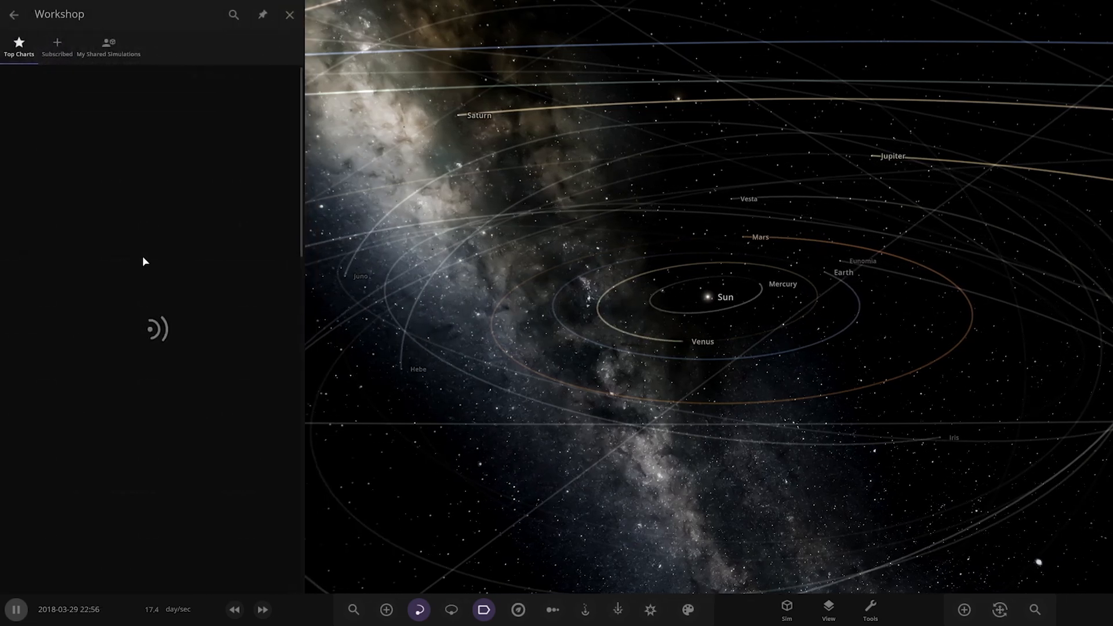
Step: Load the Phorentz System simulation from the Workshop
click(56, 47)
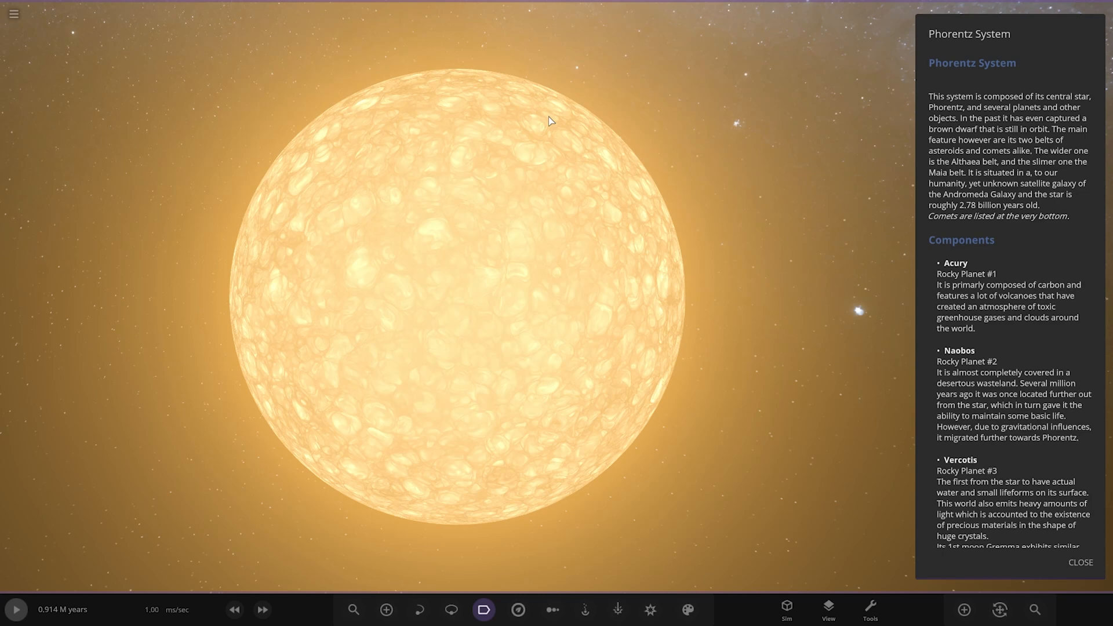
mouse_move(1075, 234)
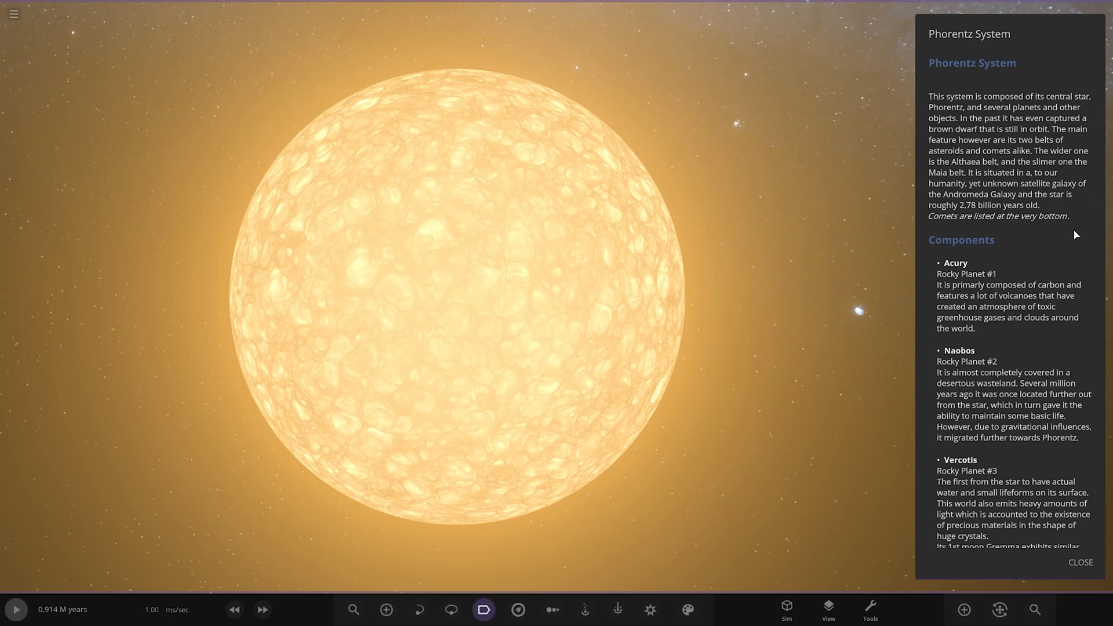
Step: Scroll the description to Components and bring up the View options beside it
scroll(down, 3)
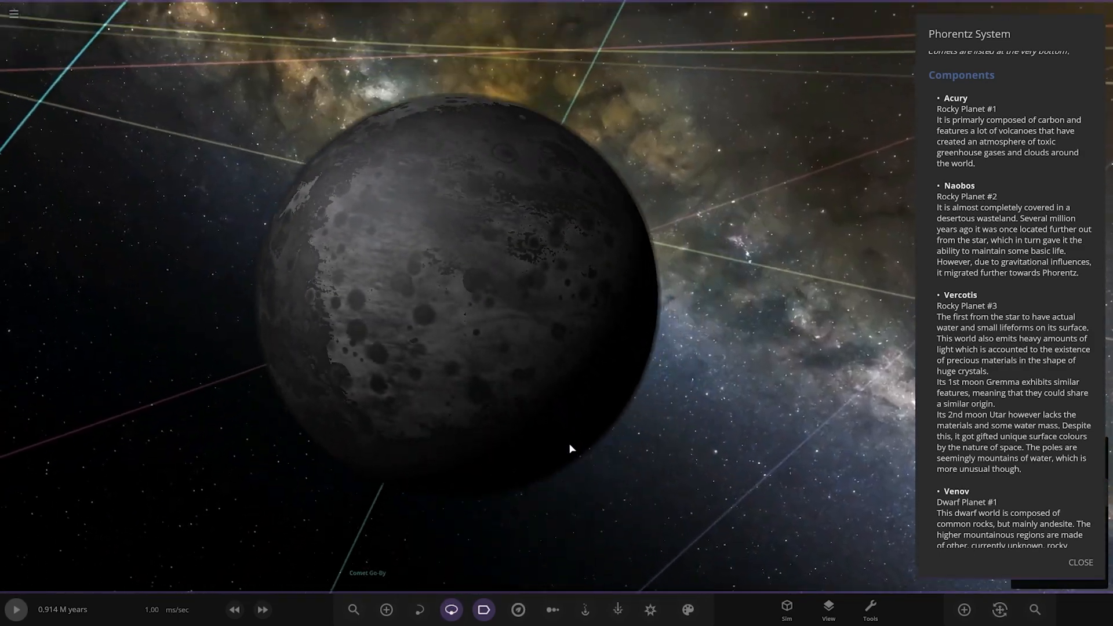
click(827, 610)
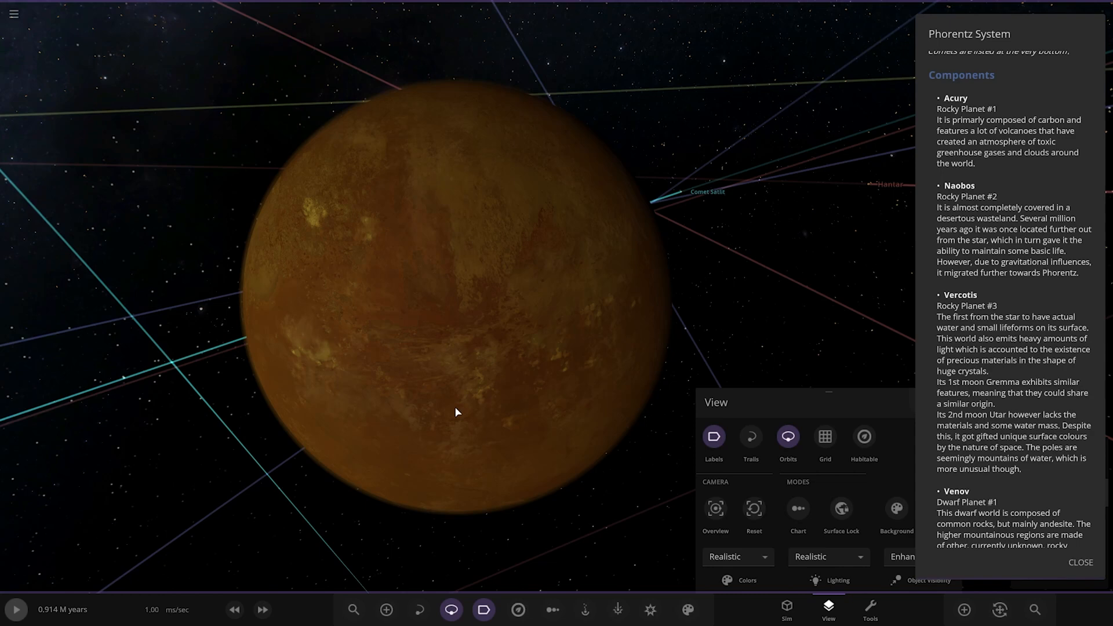
mouse_move(666, 389)
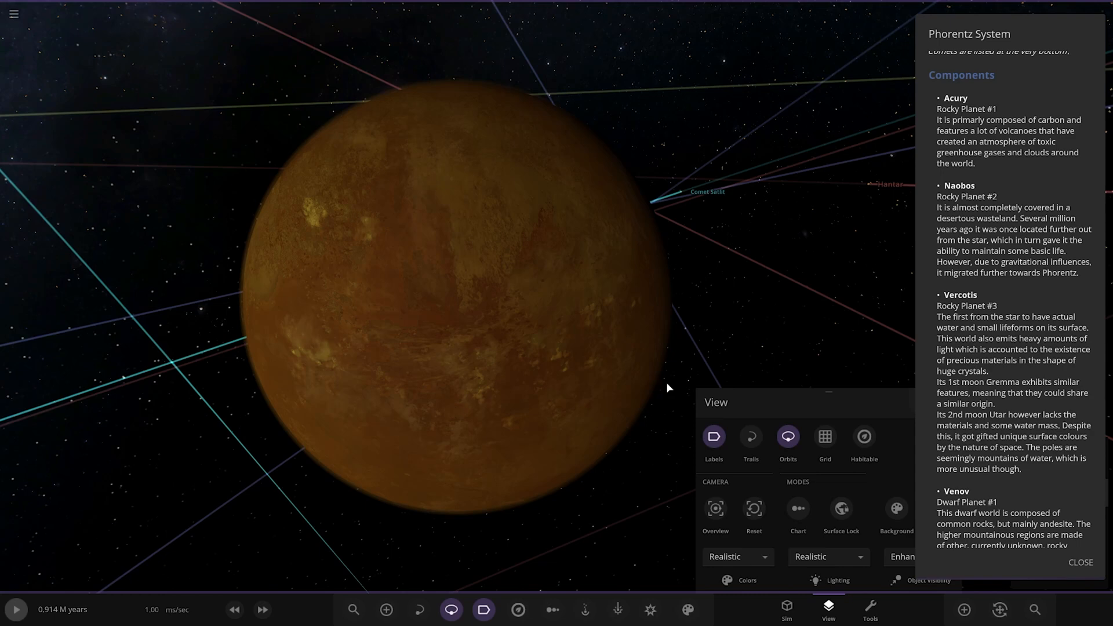
Step: Scroll the description down to the Vercotis, Venov and Hantar entries
scroll(down, 3)
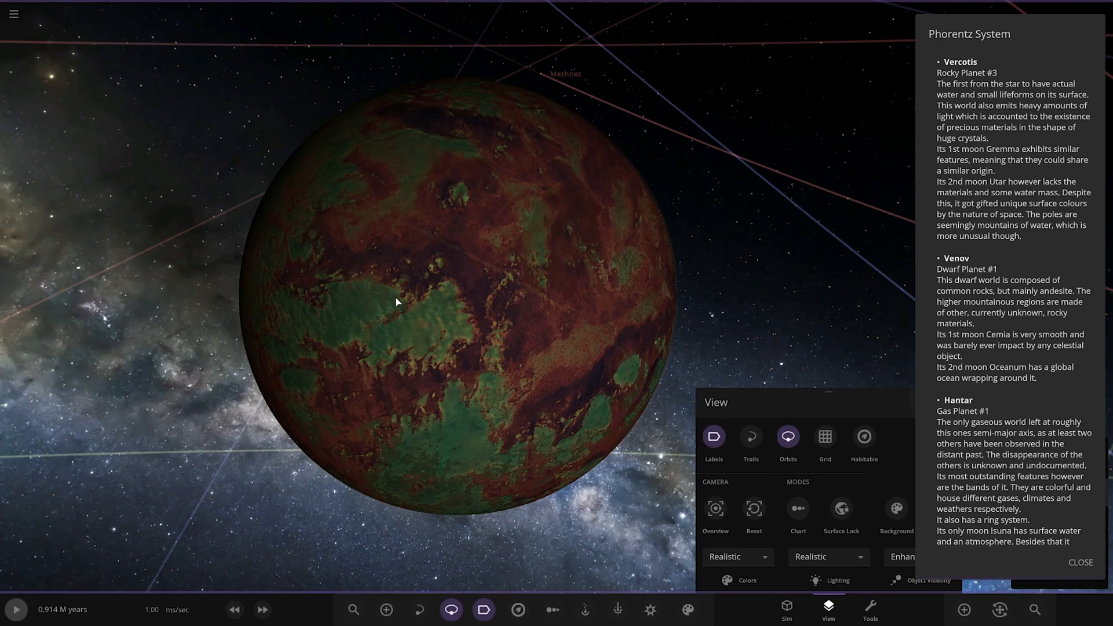
mouse_move(401, 299)
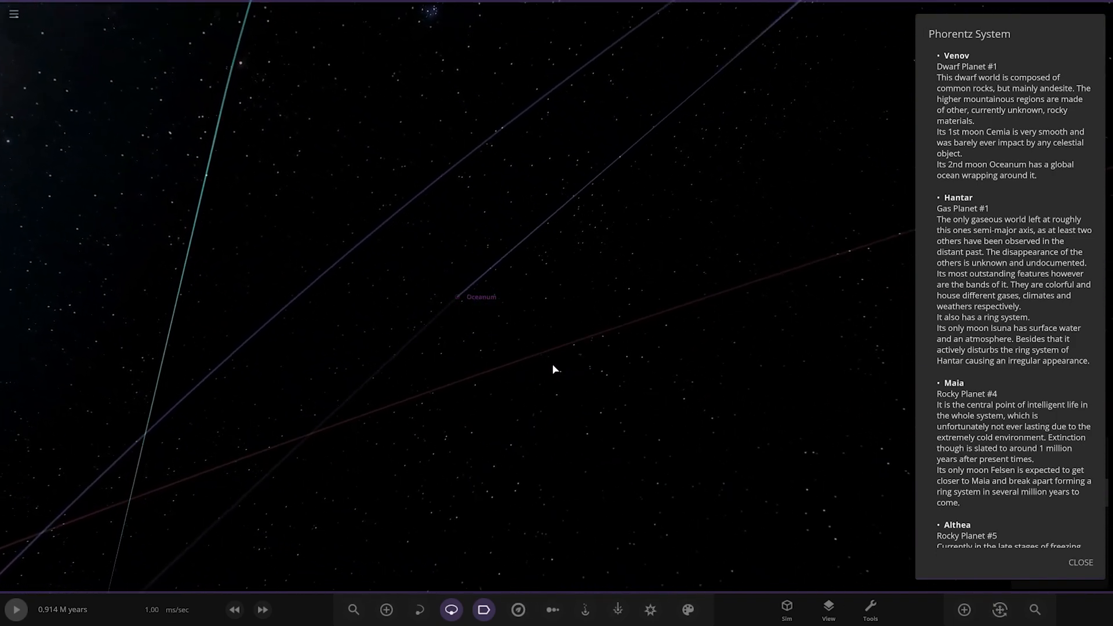
Step: Scroll the description to Maia and Althea and orbit around the ringed banded planet
scroll(down, 3)
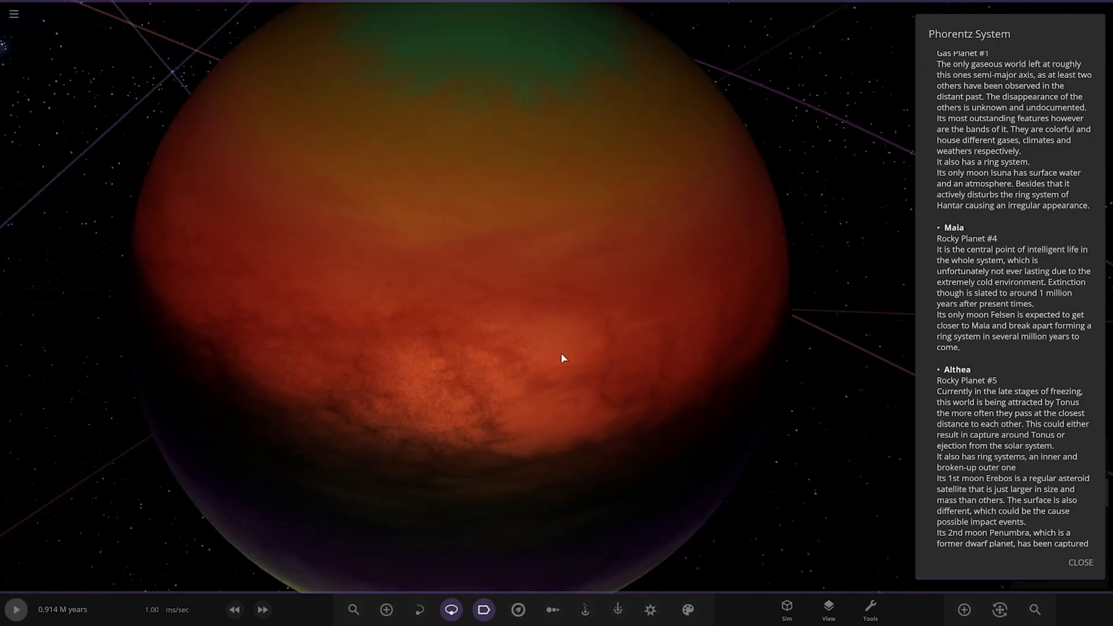
scroll(down, 3)
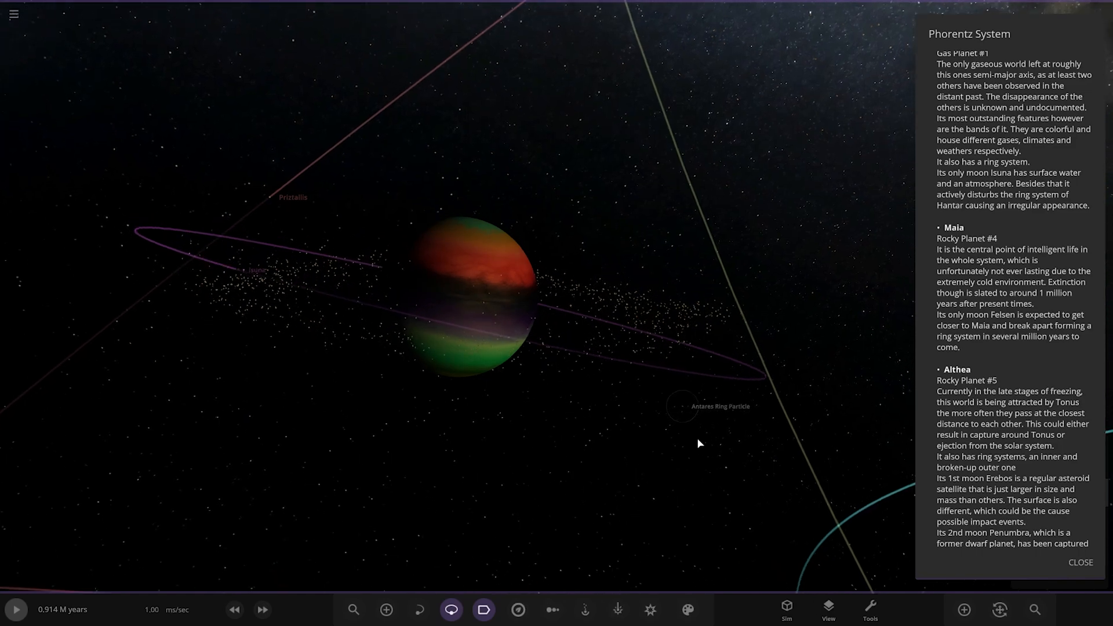
drag(699, 444, 471, 391)
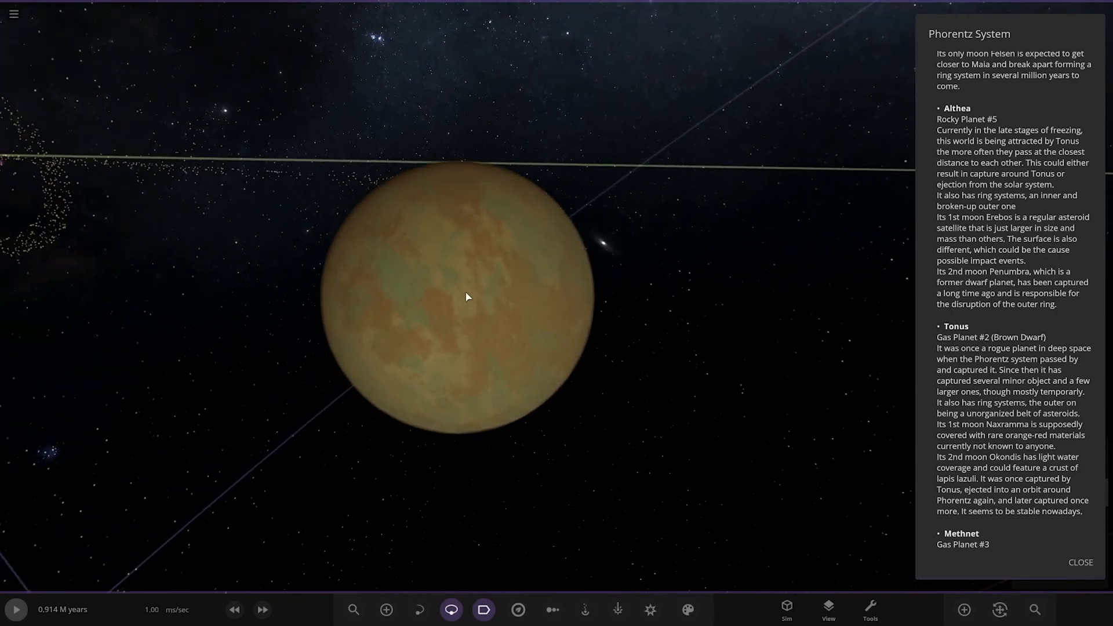
Step: Scroll the description down to reveal Methnet's entry below Tonus
scroll(down, 3)
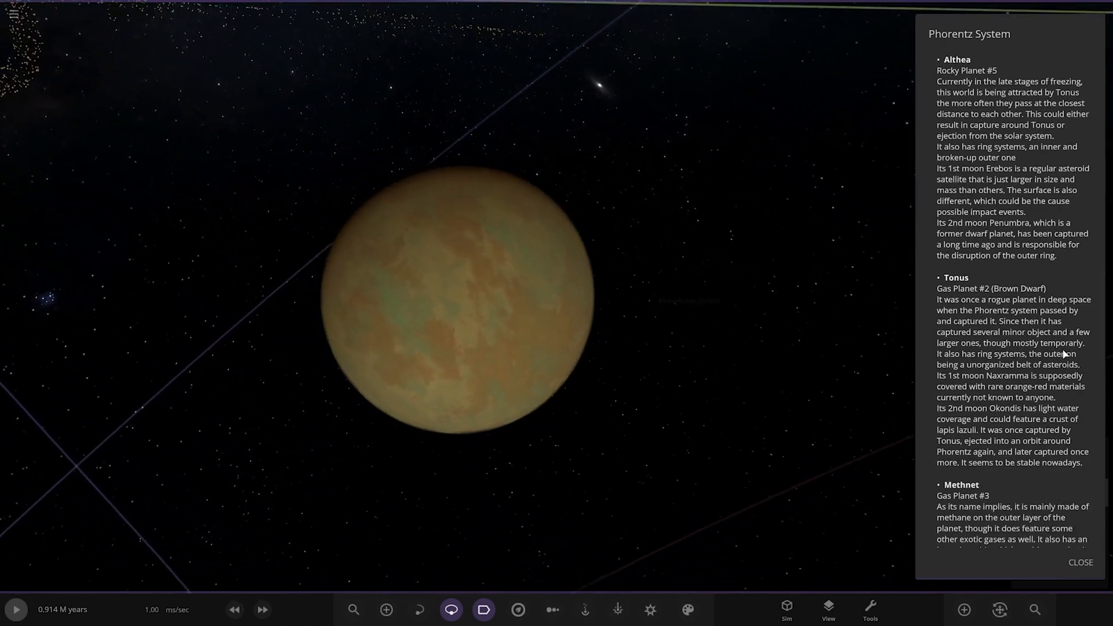
Step: Scroll the description past Tonus to the Methnet and Priztallis entries
scroll(down, 3)
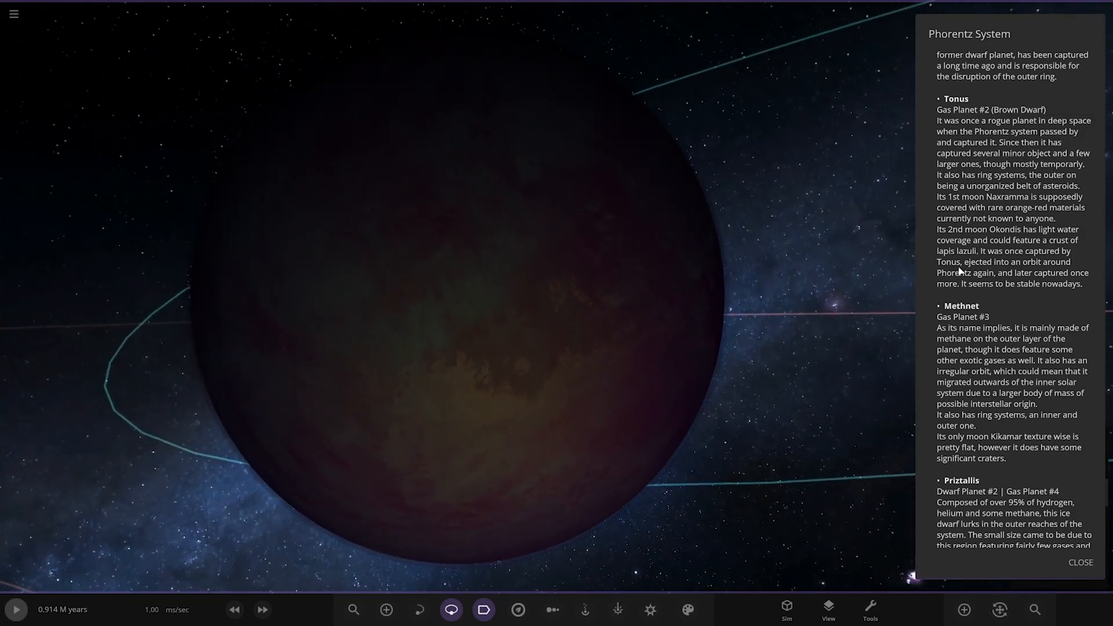
scroll(down, 3)
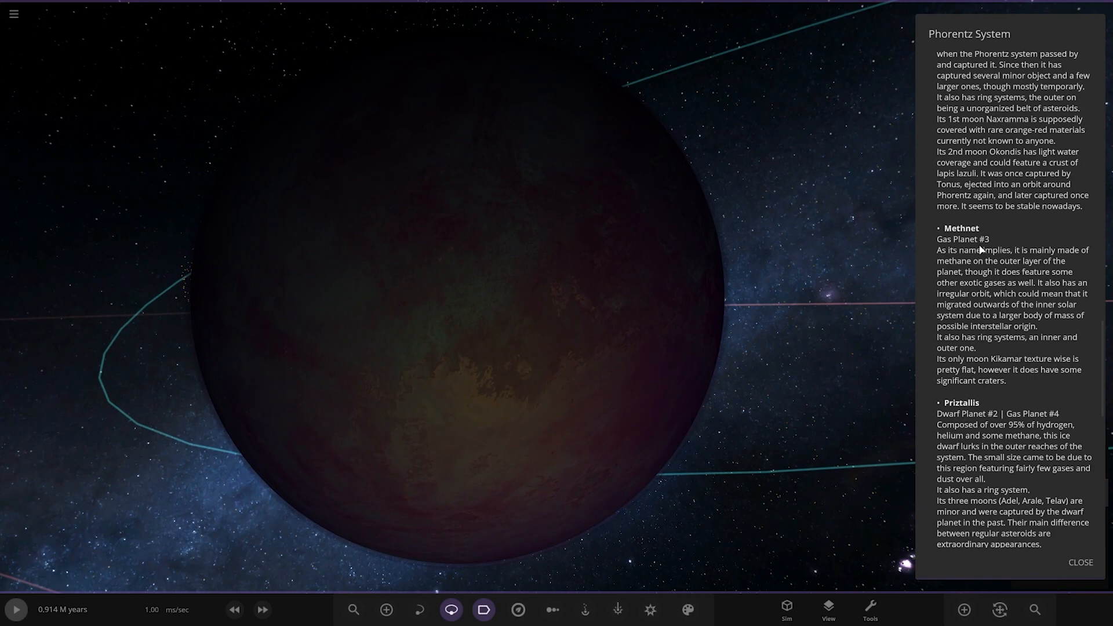
mouse_move(575, 329)
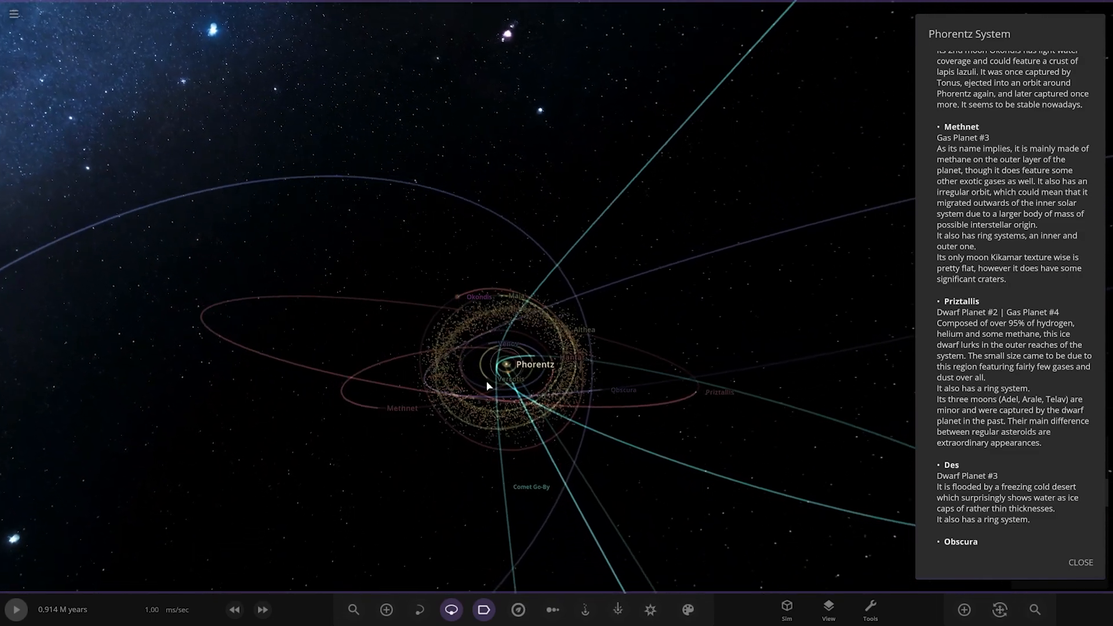
Step: Orbit the camera to view the Phorentz system's tilted orbits from a steeper angle
drag(488, 384, 537, 490)
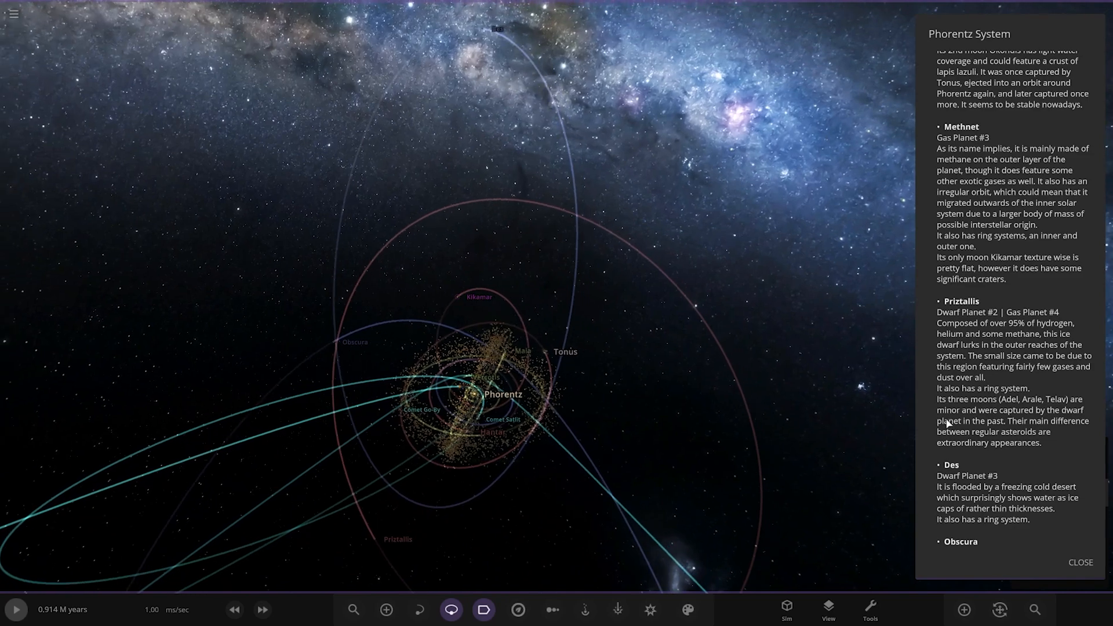
Step: Scroll the description down to the Obscura and Comet Satlit entries
scroll(down, 3)
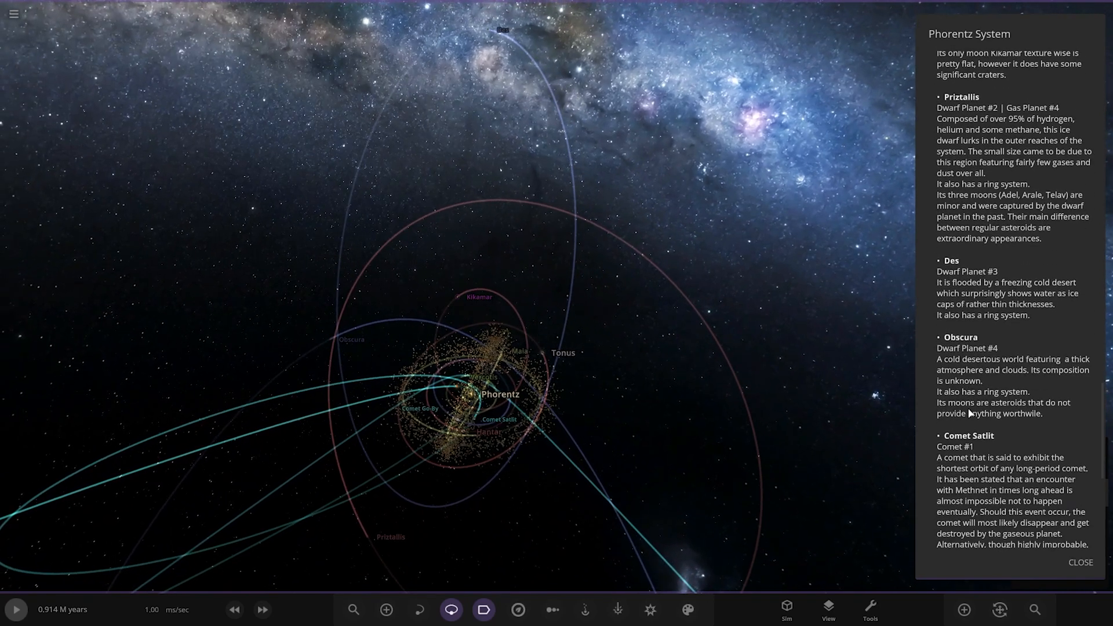
scroll(down, 3)
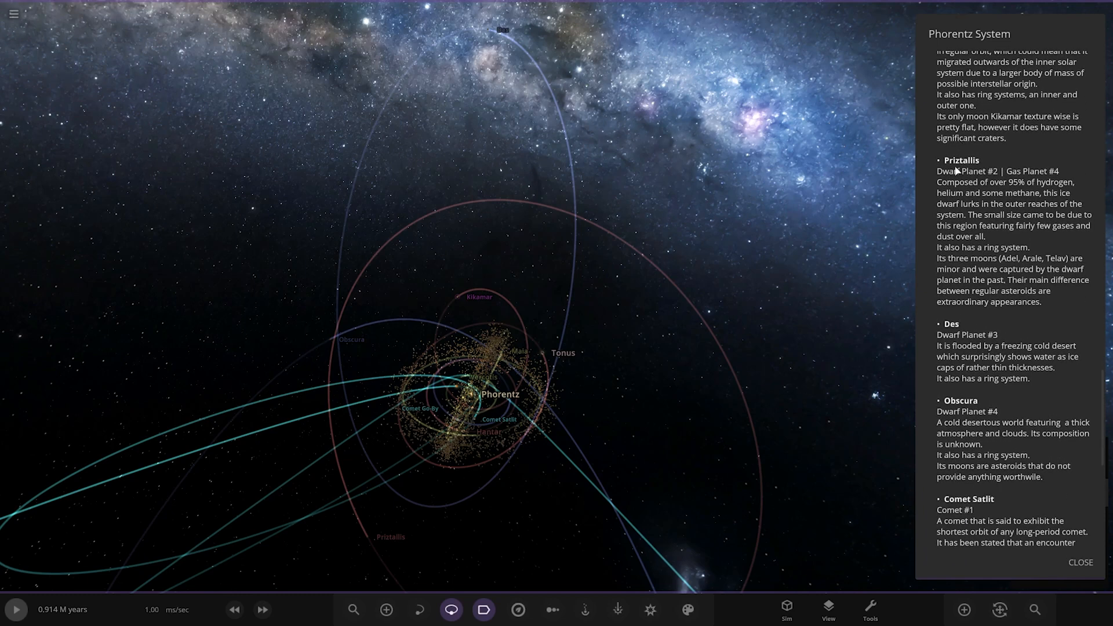
mouse_move(965, 170)
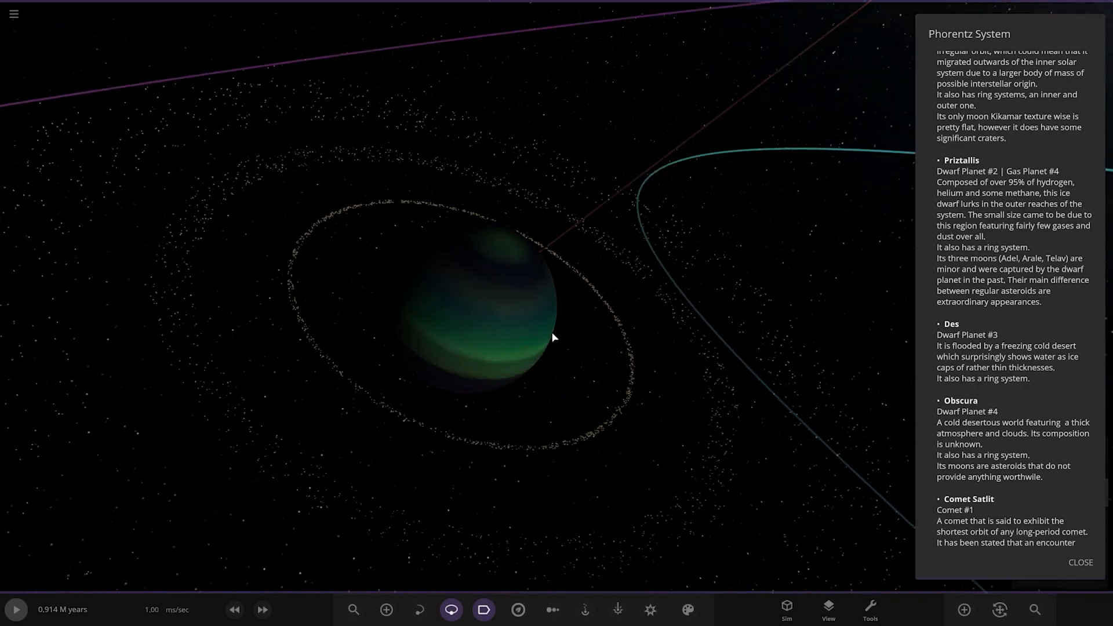
Step: Swing around the ringed planet, scroll to the comet entries and close the Arale moon panel
drag(554, 338, 554, 299)
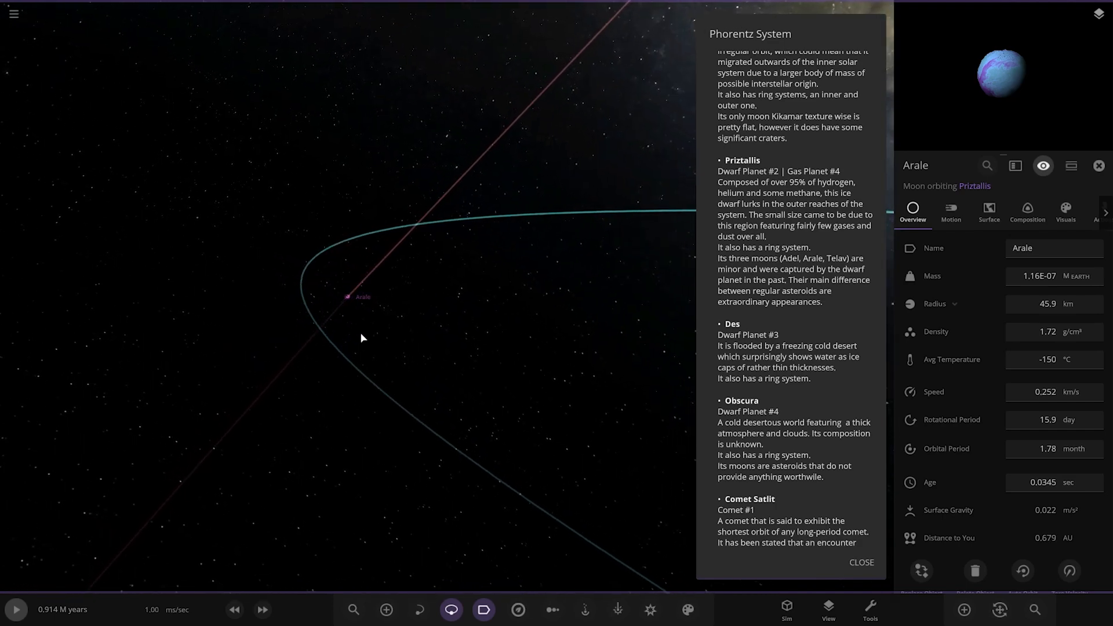
scroll(down, 3)
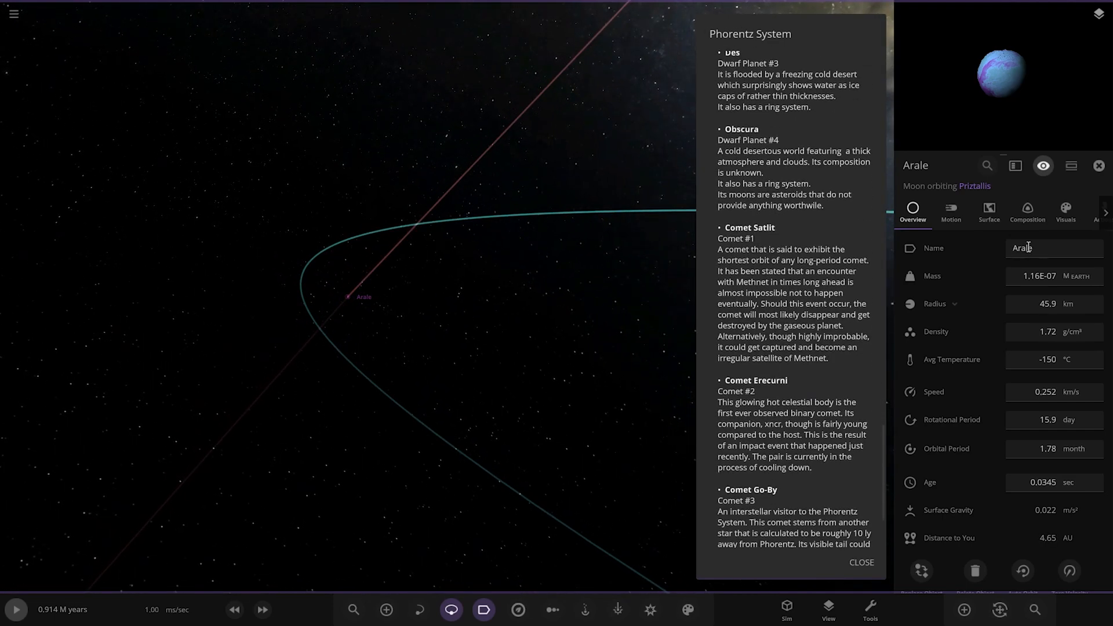
click(1099, 164)
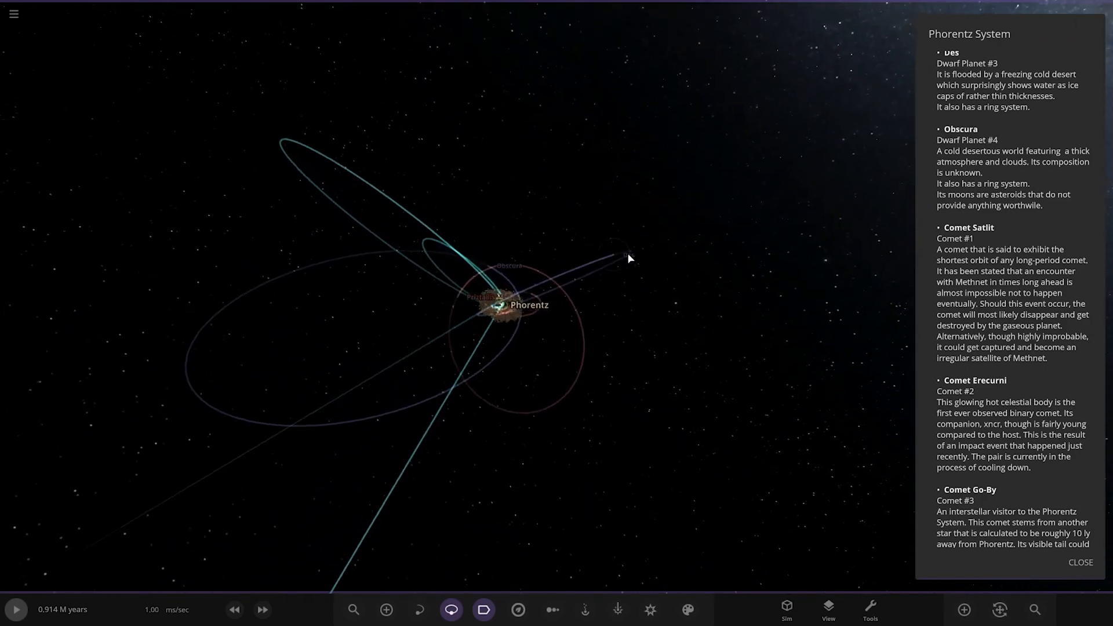
Step: Swing the view around the system overview toward the dull brown ringed planet
drag(629, 257, 646, 356)
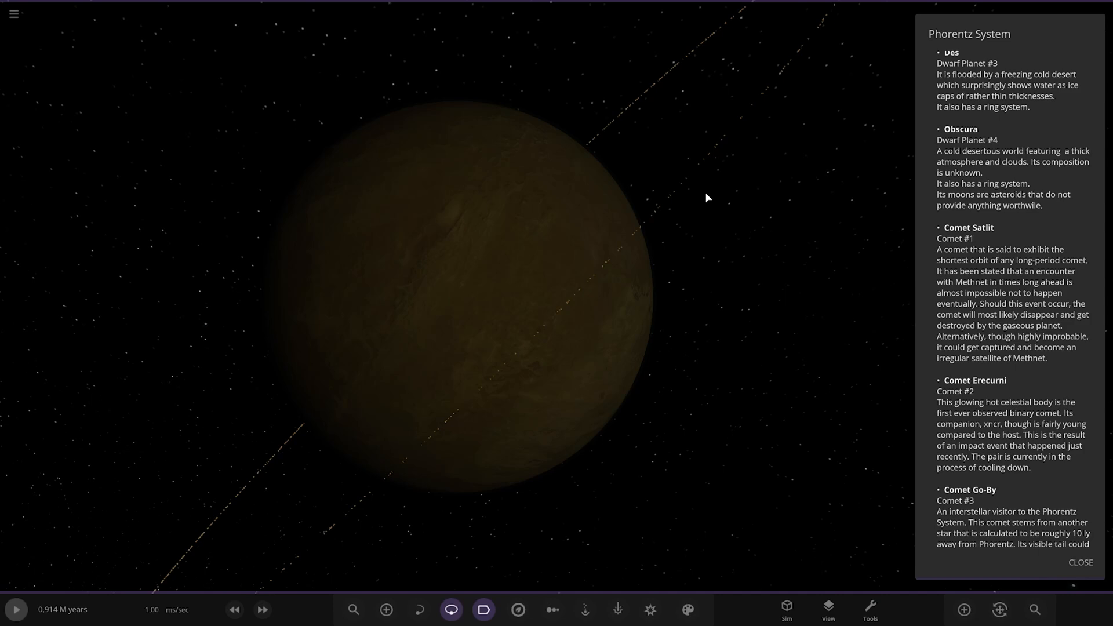
mouse_move(1022, 125)
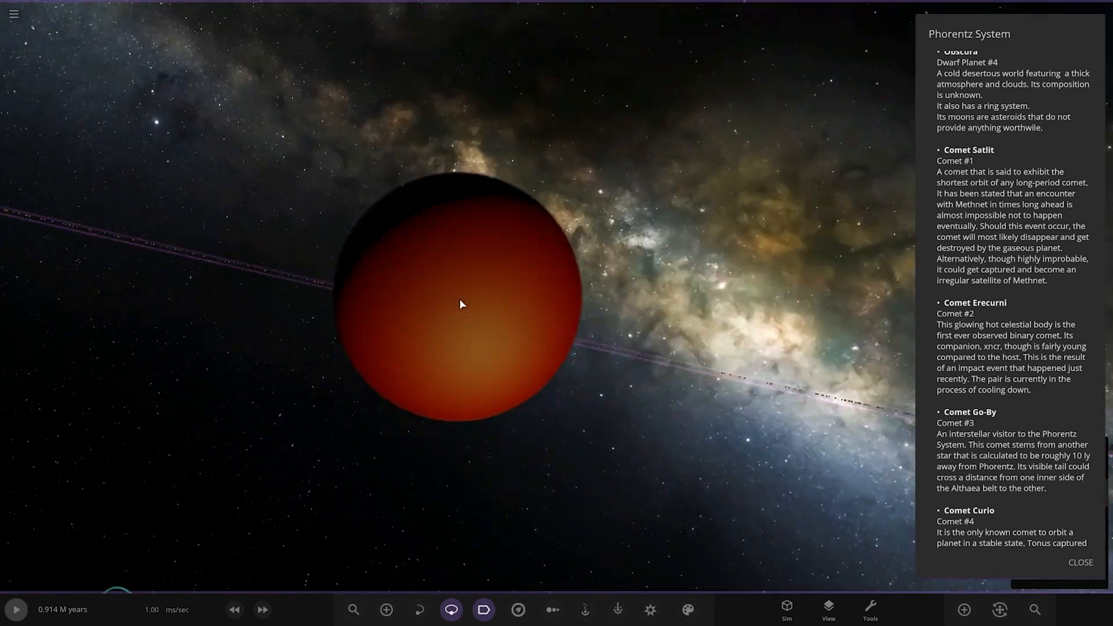
Step: Scroll the system description down to the Comet Curio entry
scroll(down, 3)
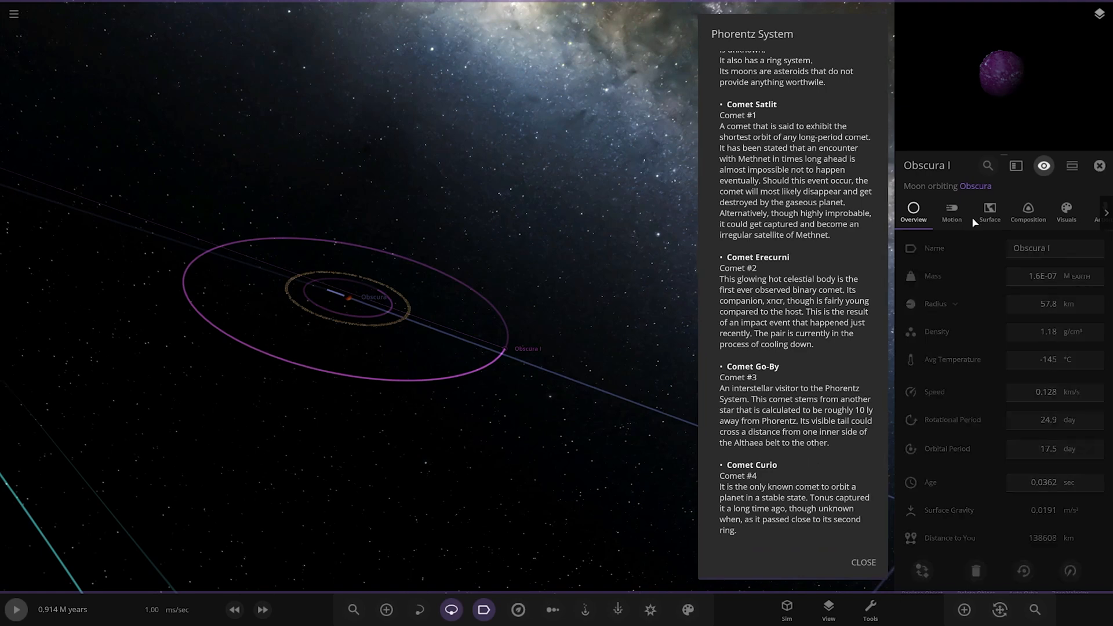
Step: Close the Obscura I properties panel to continue the Phorentz tour
click(1099, 165)
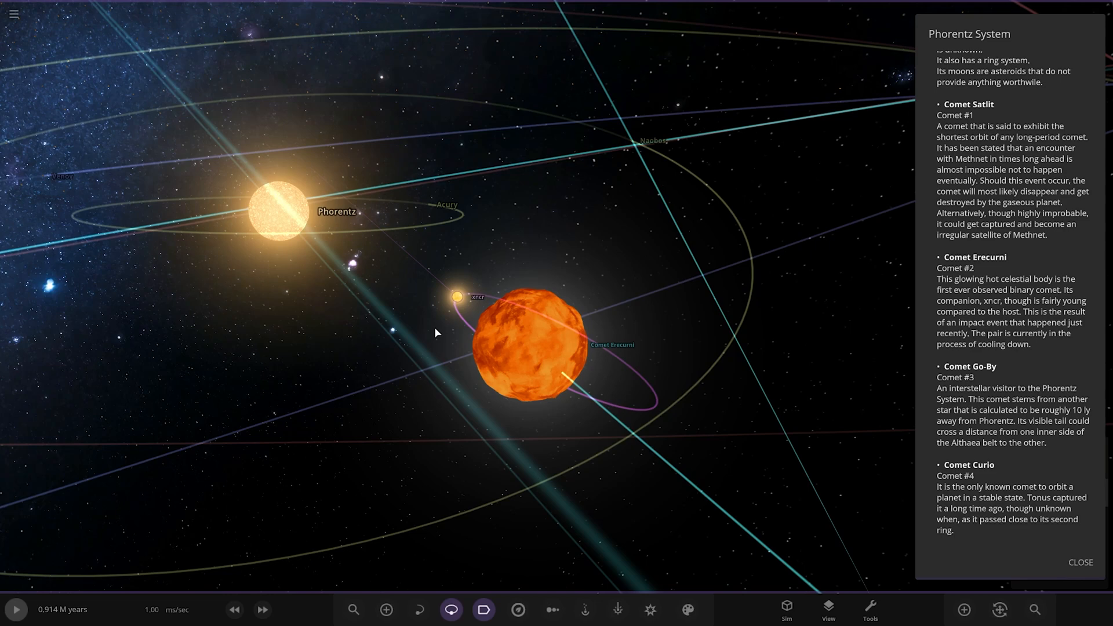
mouse_move(985, 383)
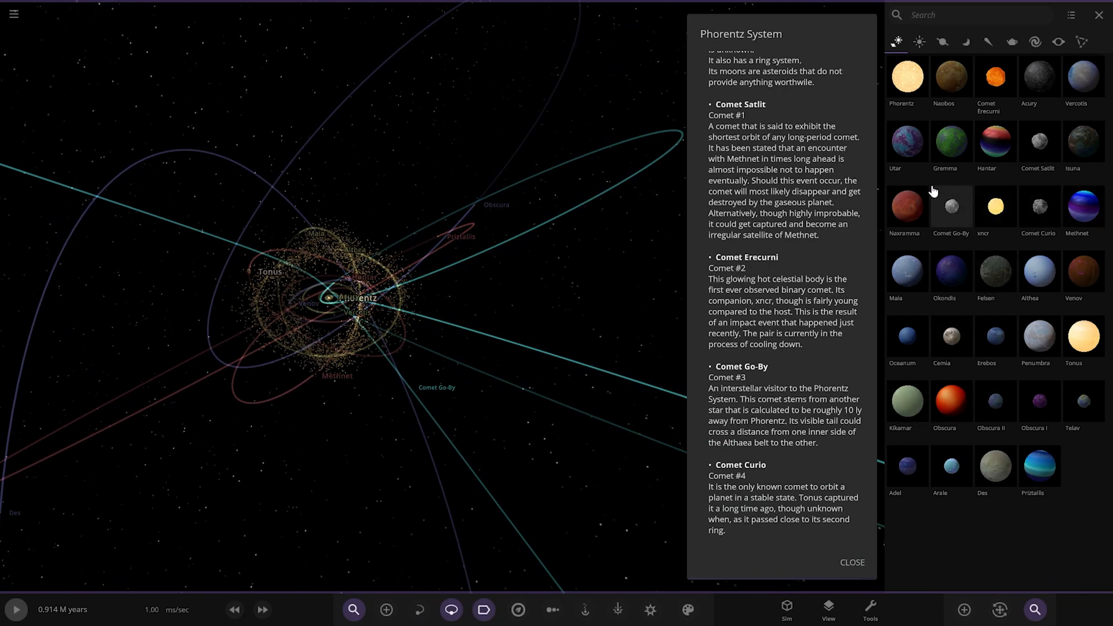
Step: Filter the body list to comets with "come" and focus on Comet Curio orbiting Tonus
text(c)
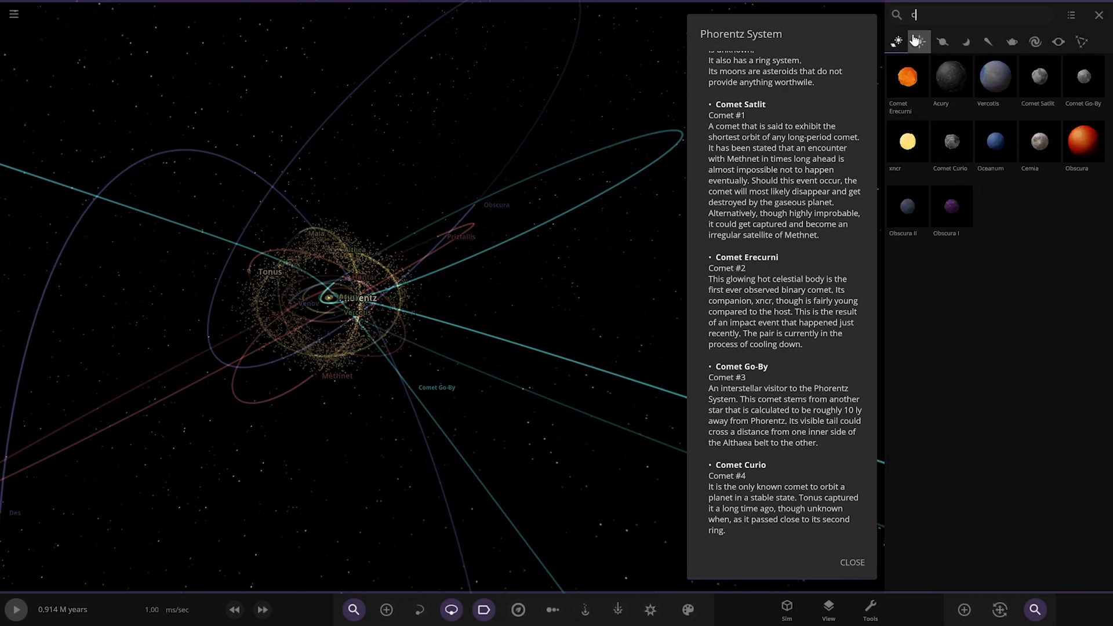
text(ome)
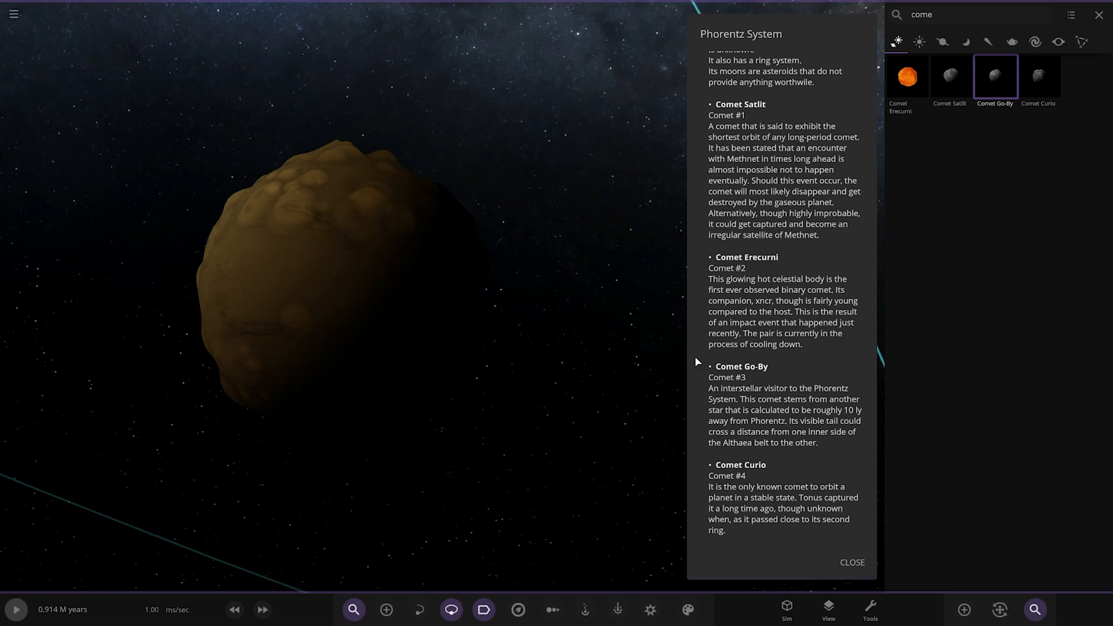
click(1037, 76)
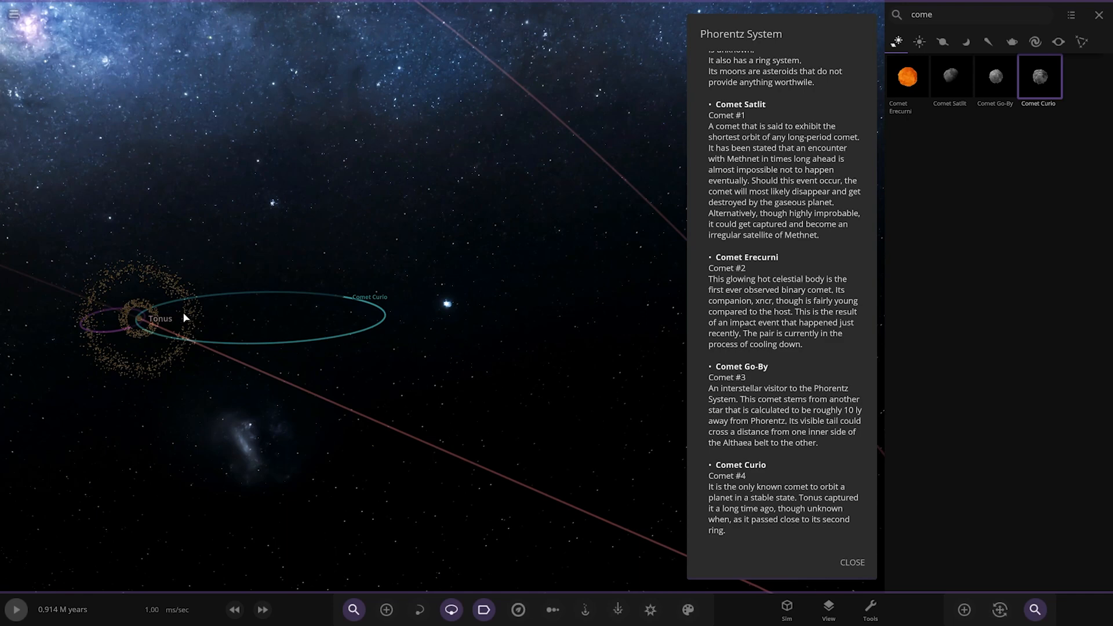
mouse_move(637, 388)
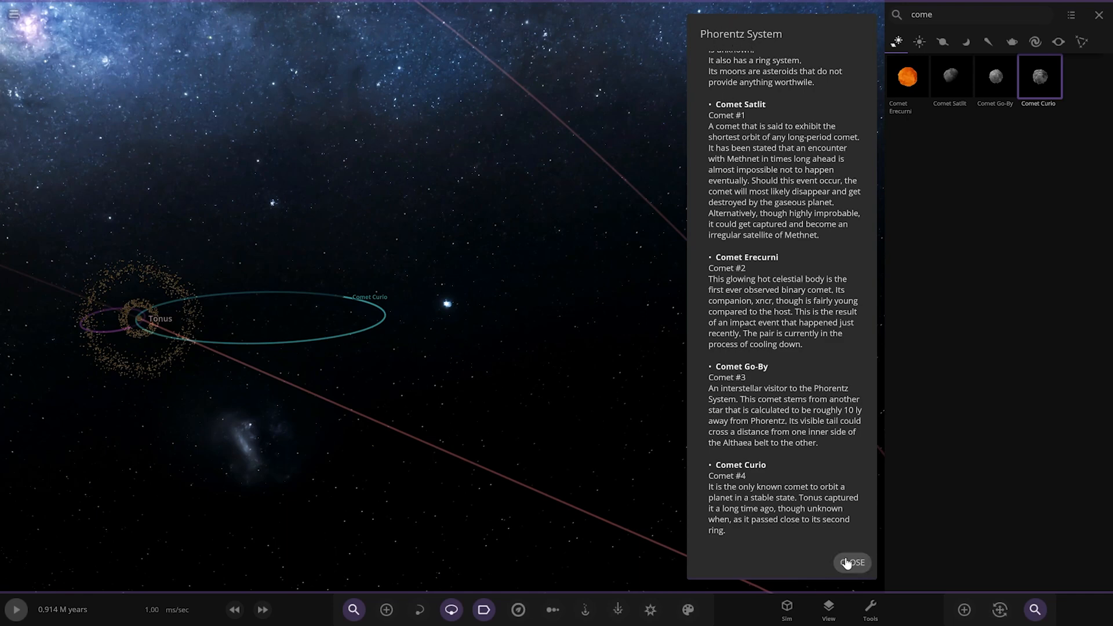
Step: Dismiss the system description, select the star Phorentz and rotate out to a whole-system overview
click(852, 563)
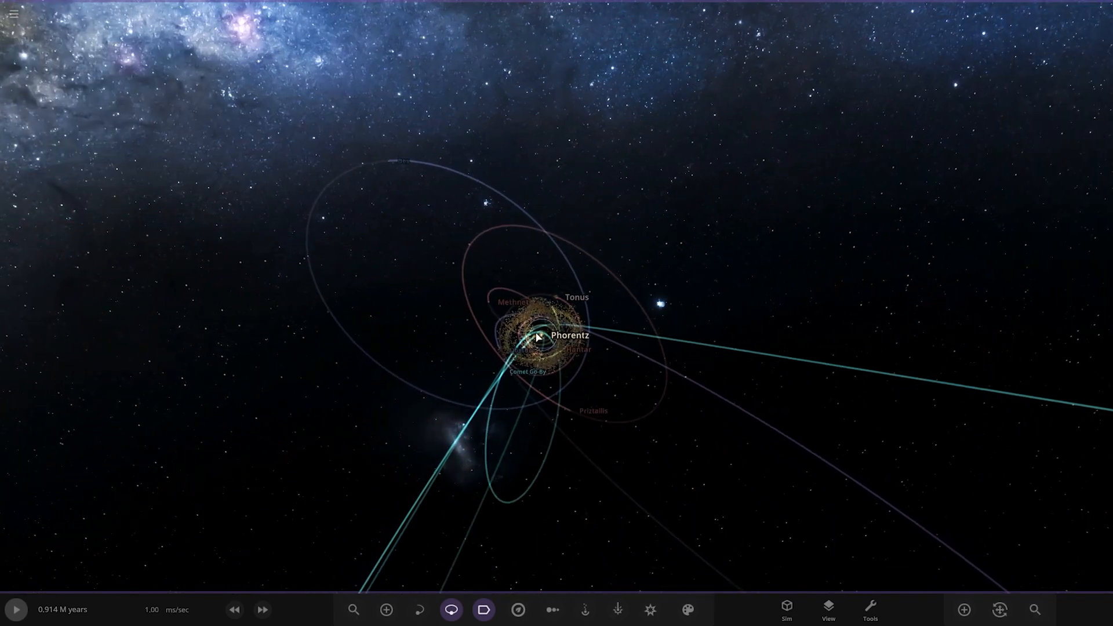
click(537, 338)
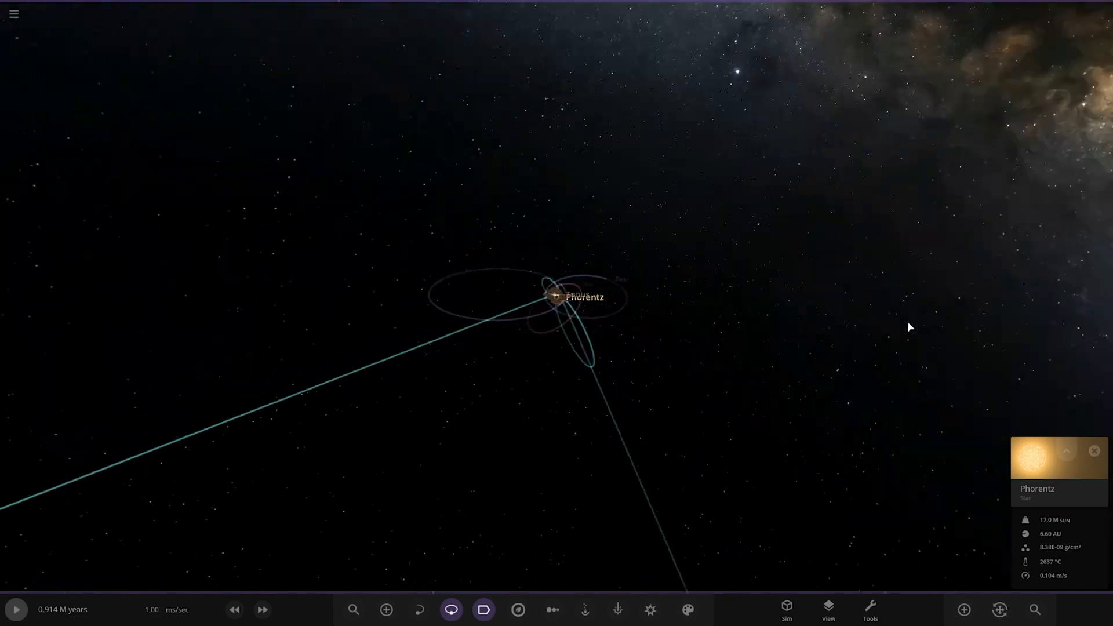
drag(910, 327, 536, 399)
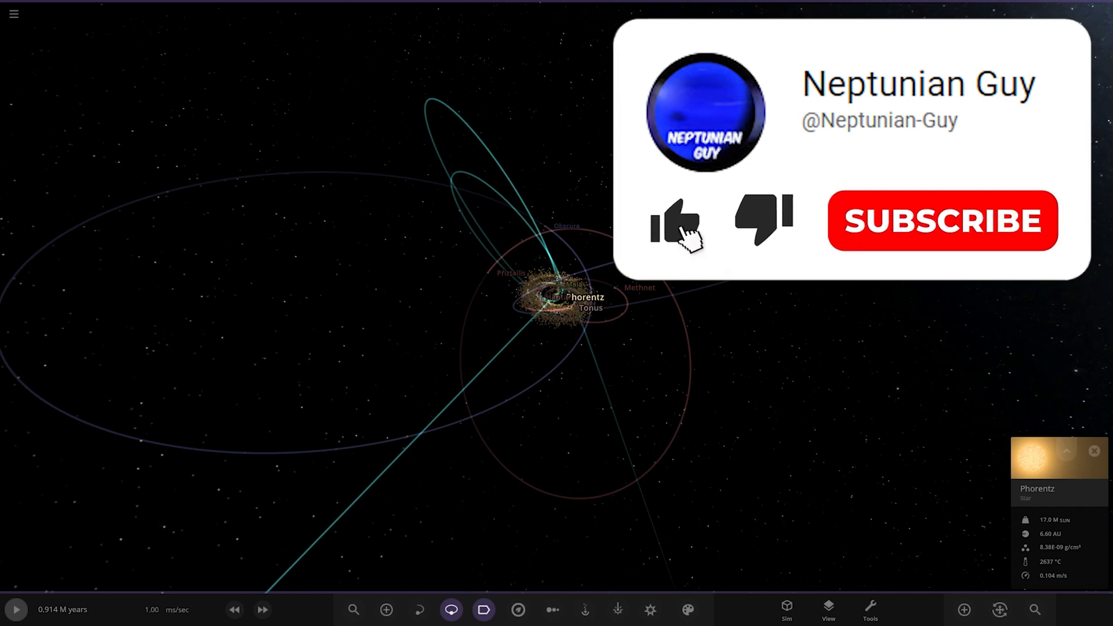
click(674, 223)
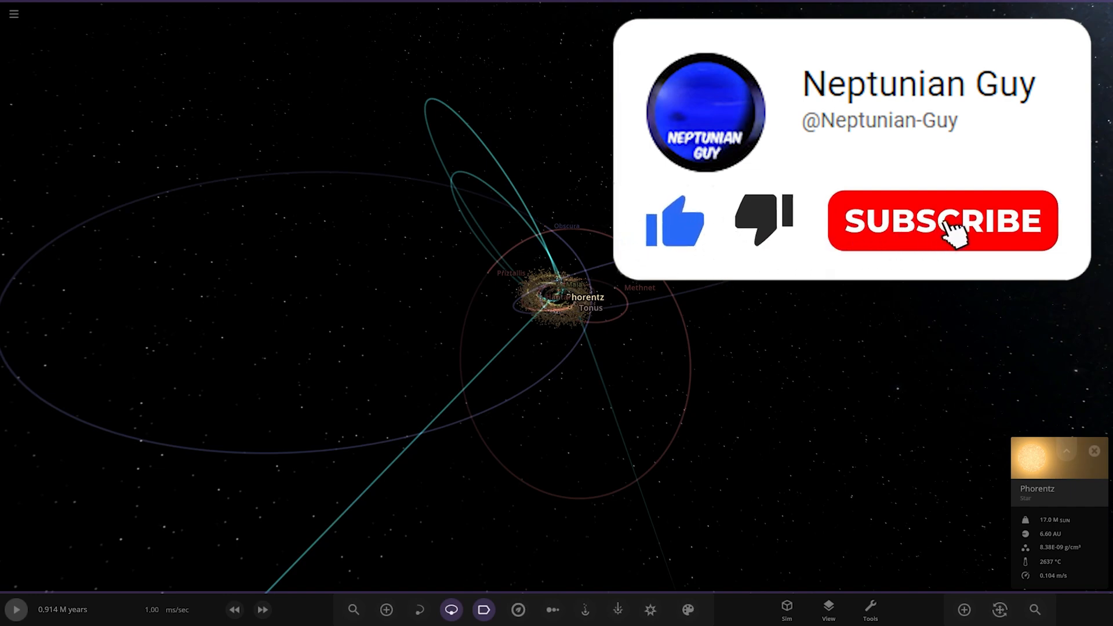